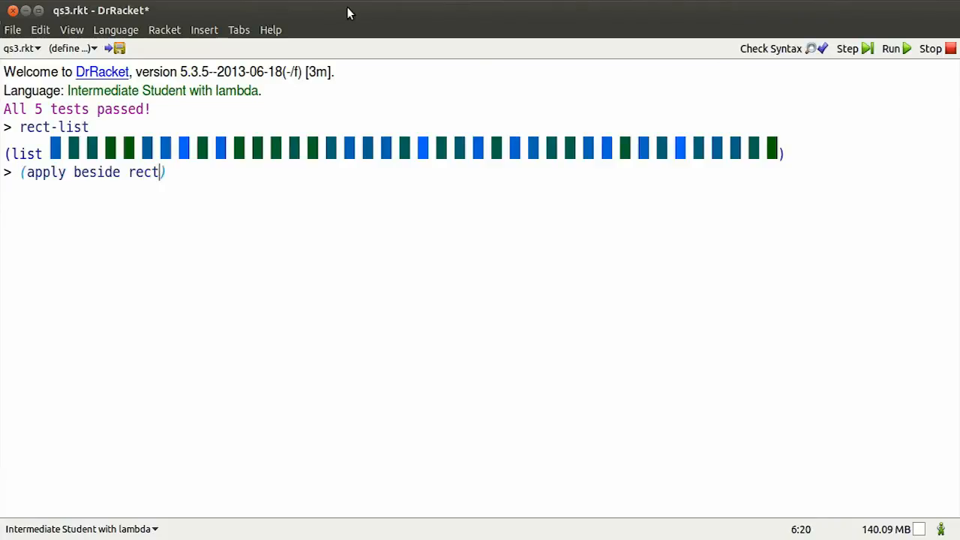
# Step: Show the rectangles with (apply beside rect-list), then enter a quick-sort by first-blue-less
pyautogui.write('-list')
pyautogui.write('(apply beside ')
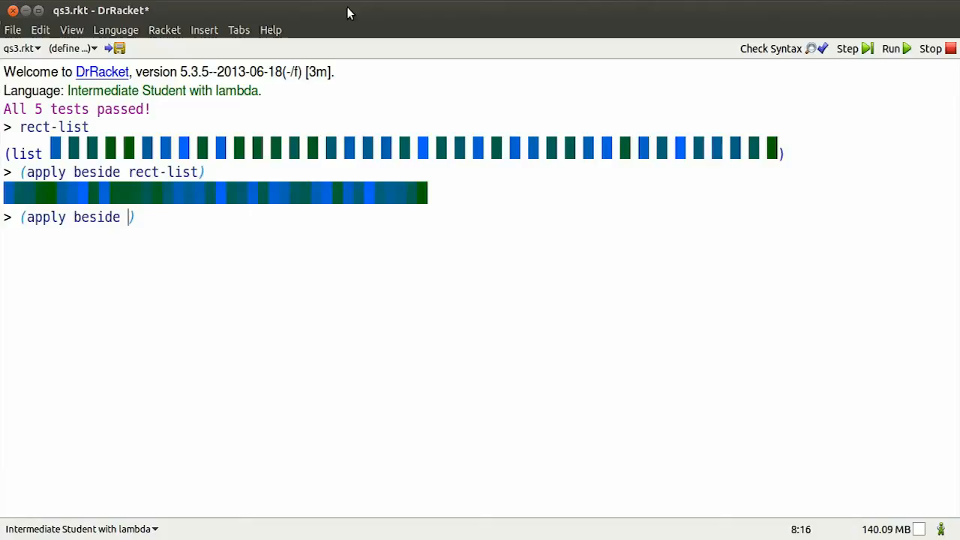
pyautogui.write('(quick-sort rect')
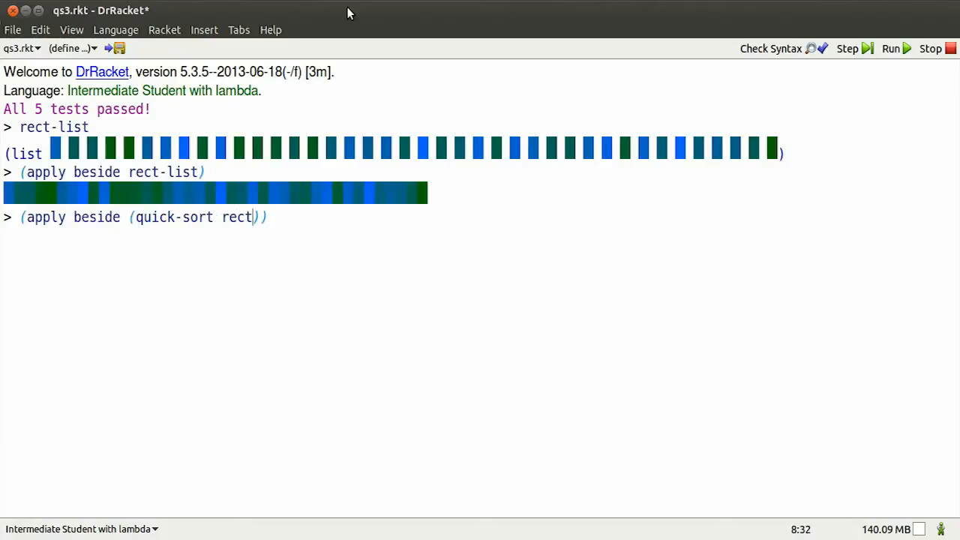
pyautogui.write('-list first')
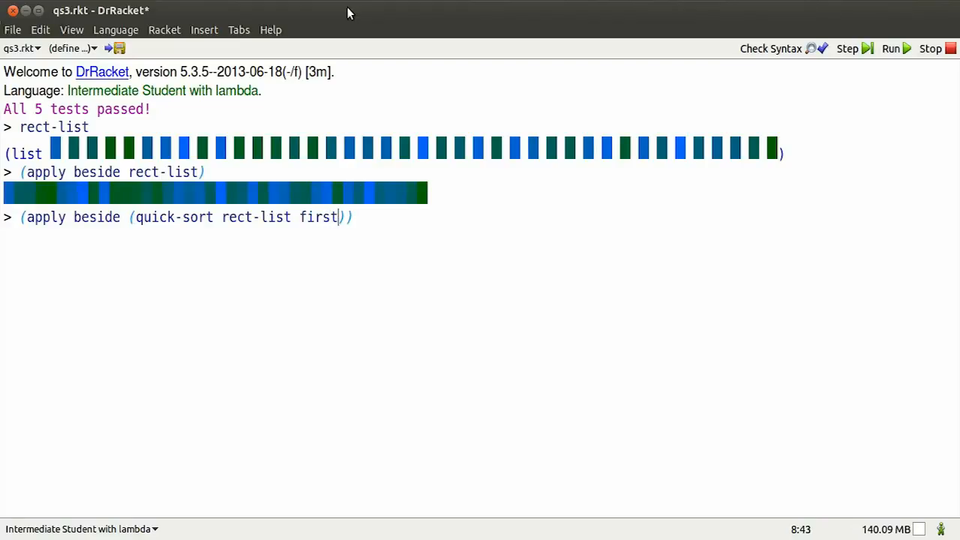
pyautogui.write('-blue-less')
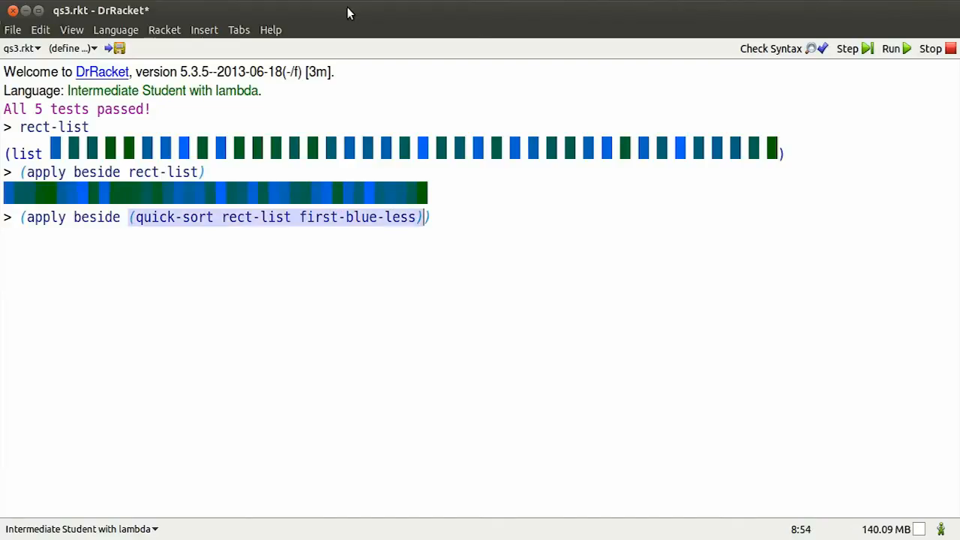
pyautogui.press('Return')
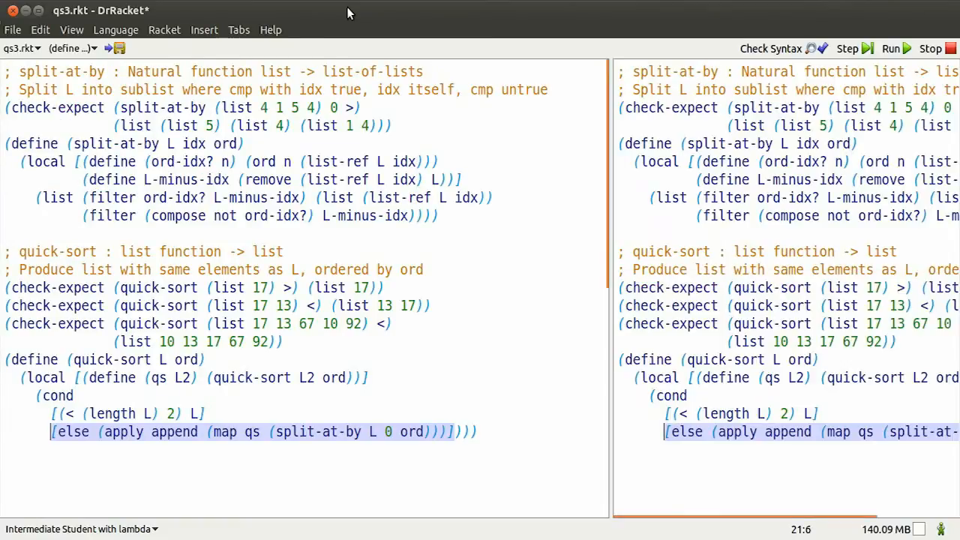
# Step: Enter (split-at-by (list 4 1 5 4) 0 >) at a fresh interactions prompt
pyautogui.click(891, 48)
pyautogui.write('(spli')
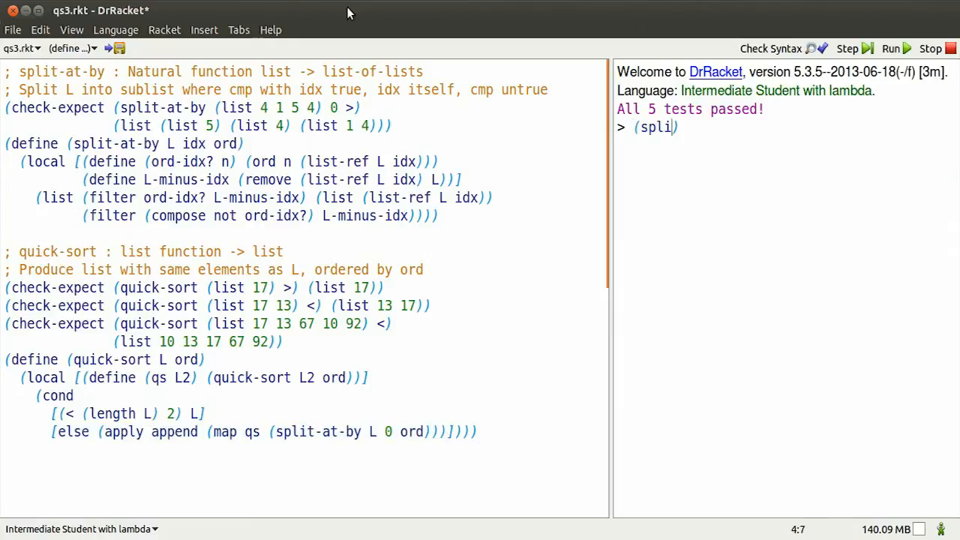
pyautogui.write('t-at-by')
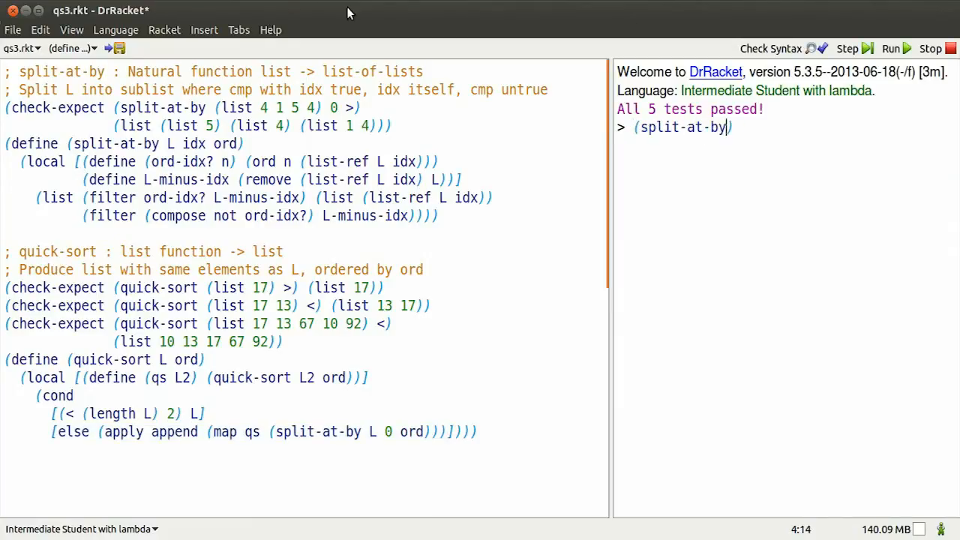
pyautogui.write('(list 4 1 5 4')
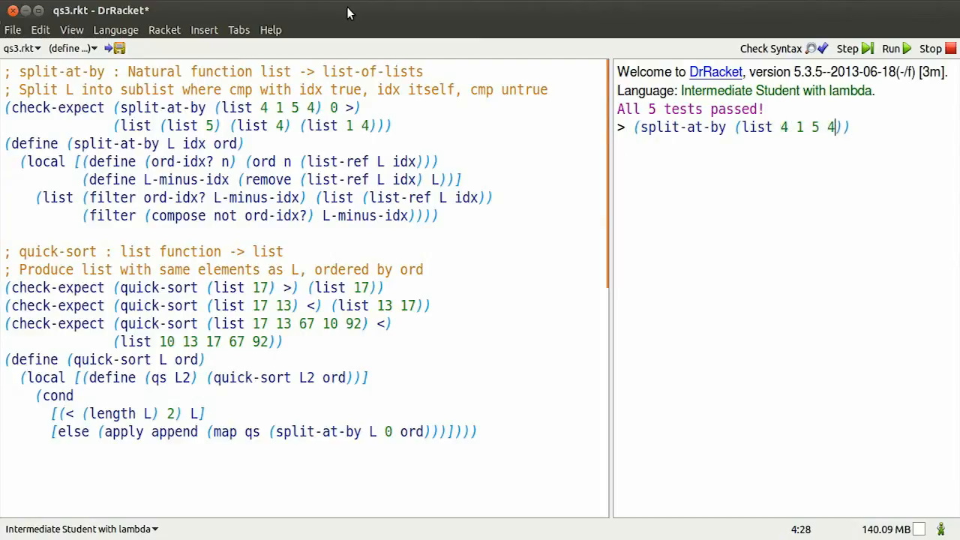
pyautogui.write('0')
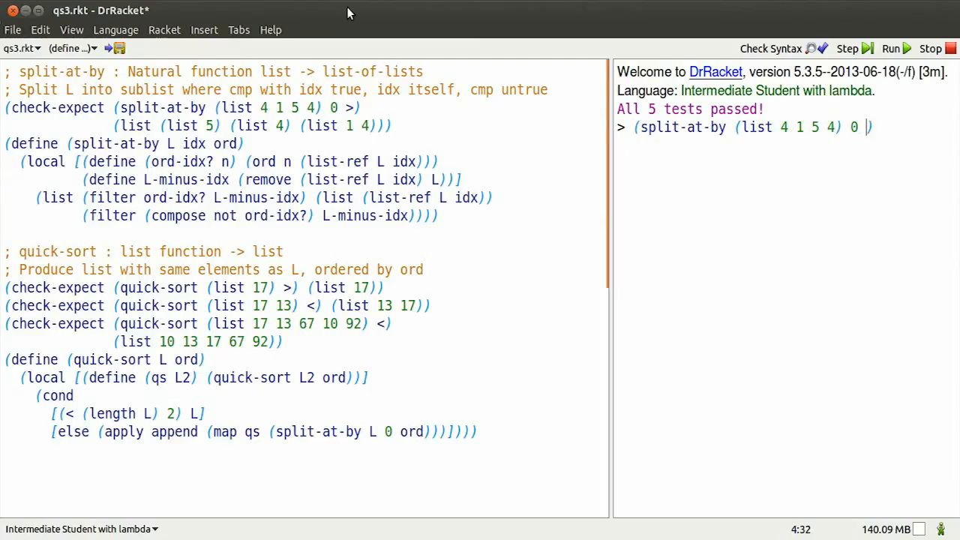
pyautogui.write('>)')
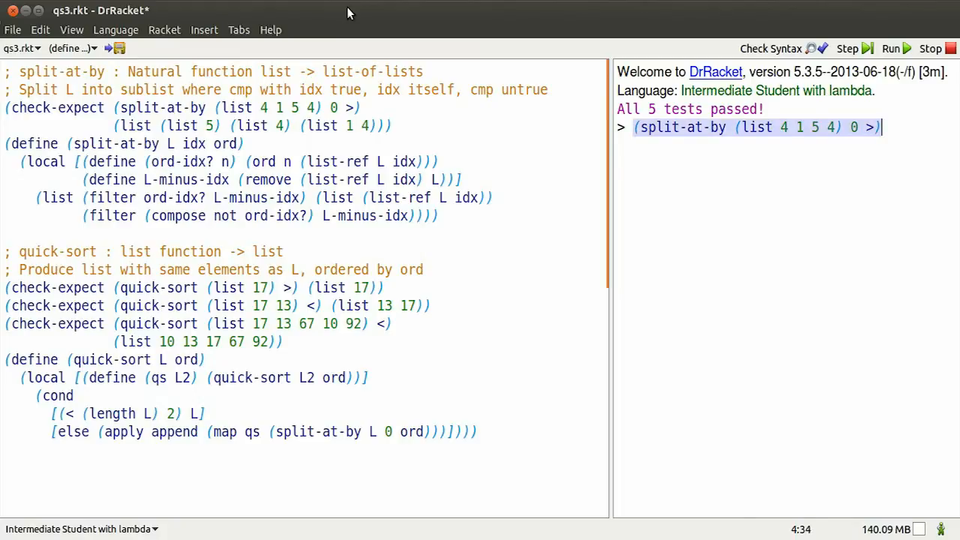
# Step: Evaluate the split-at-by call, then highlight its filter expressions in the definition
pyautogui.press('Return')
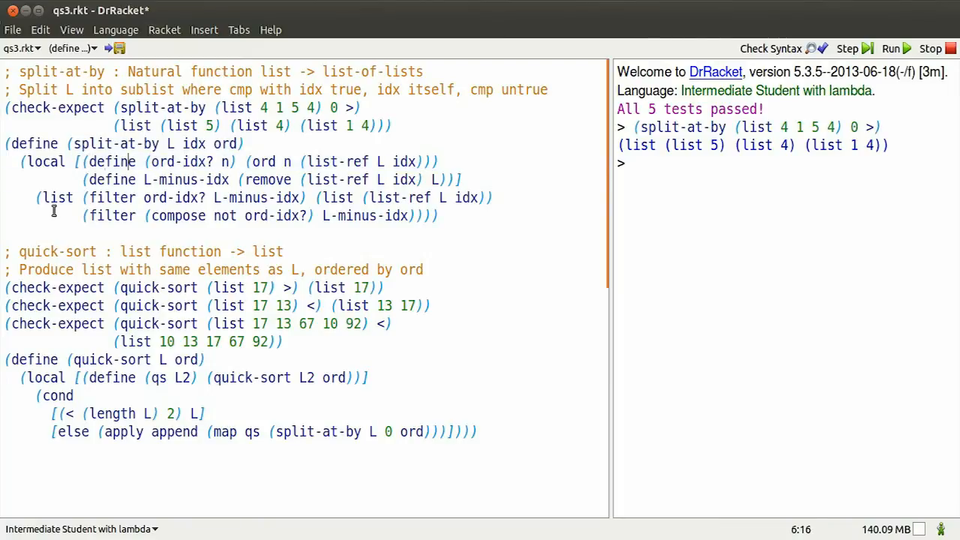
pyautogui.moveTo(246, 161); pyautogui.dragTo(427, 161)
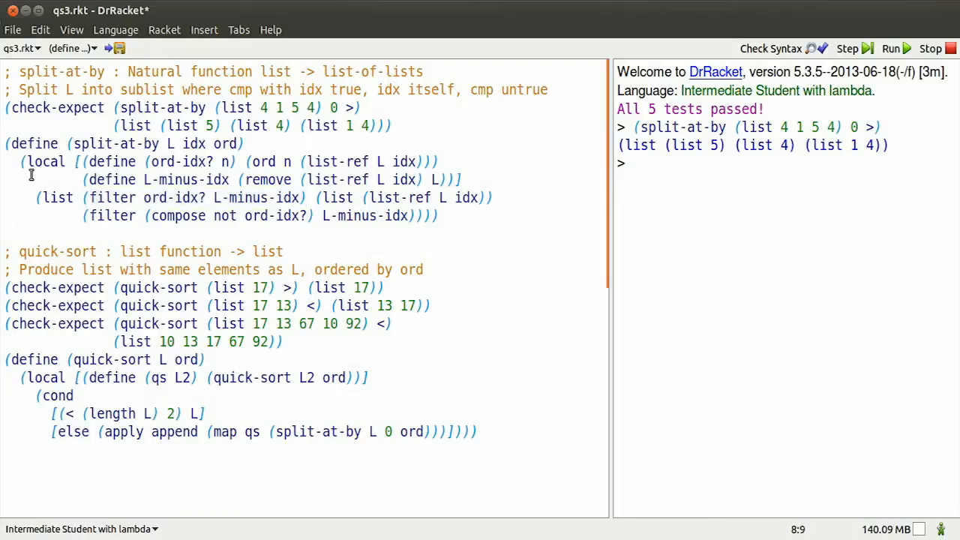
pyautogui.moveTo(38, 198); pyautogui.dragTo(439, 215)
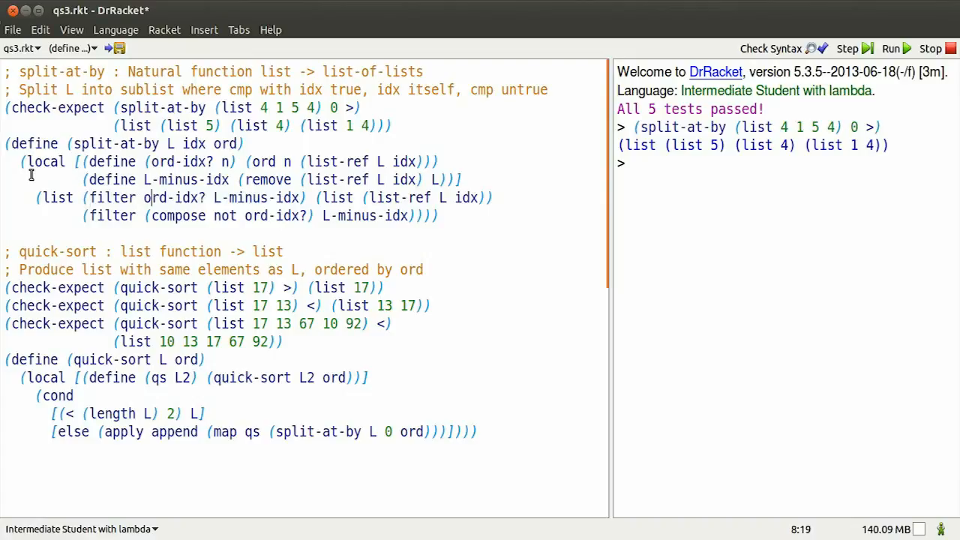
pyautogui.moveTo(314, 198); pyautogui.dragTo(493, 197)
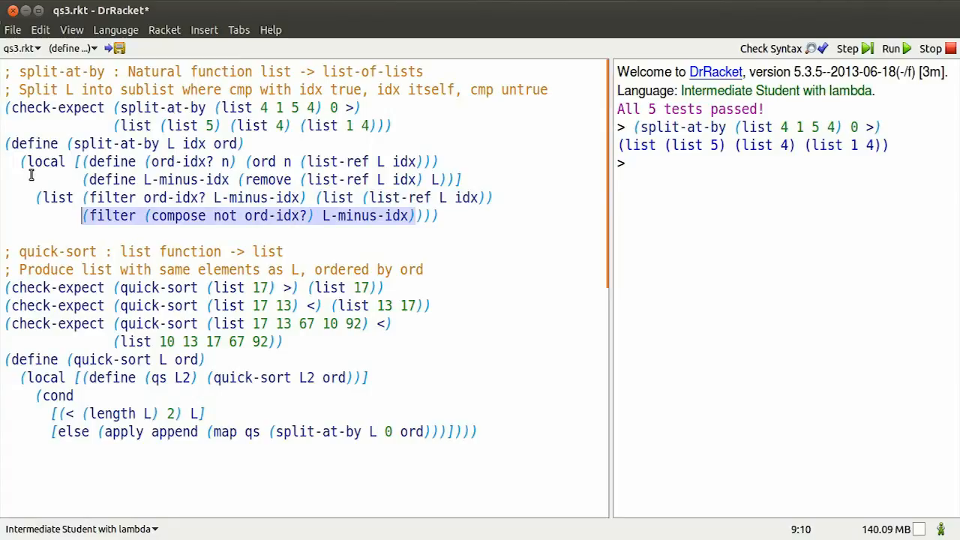
pyautogui.moveTo(733, 210)
pyautogui.write('(list ')
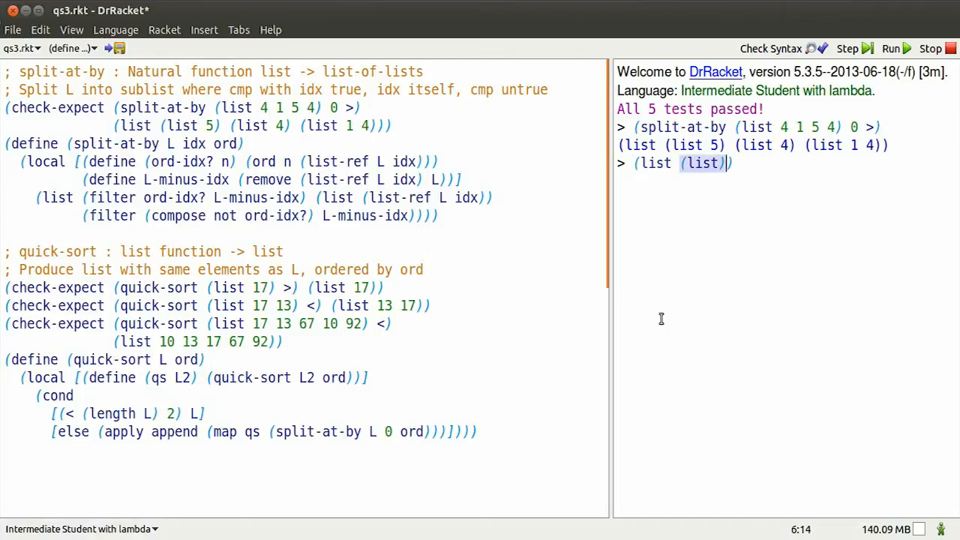
# Step: Type a nested list of empty sublists and fill them with 5, 4 and 1 4
pyautogui.write('(list)')
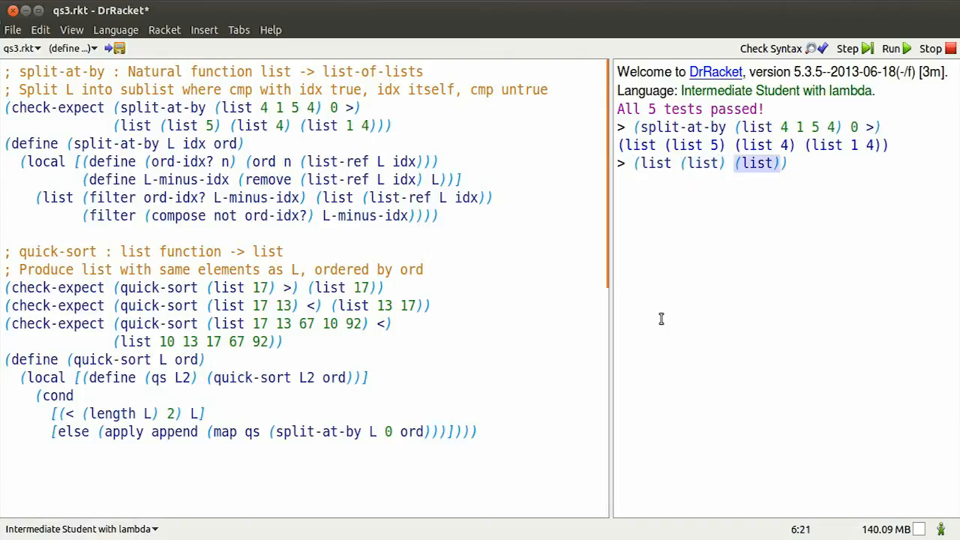
pyautogui.write('(list)')
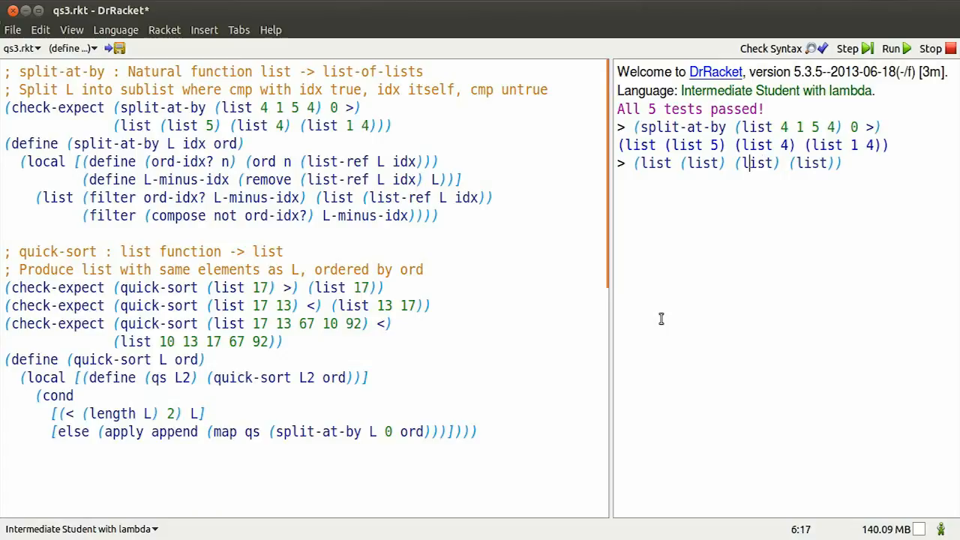
pyautogui.doubleClick(771, 164)
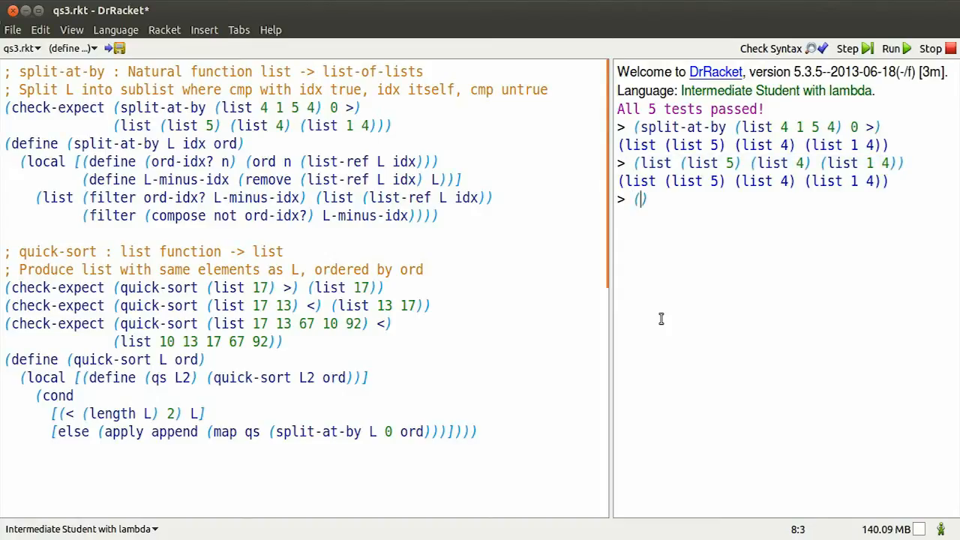
pyautogui.write('quick-sort (list 17')
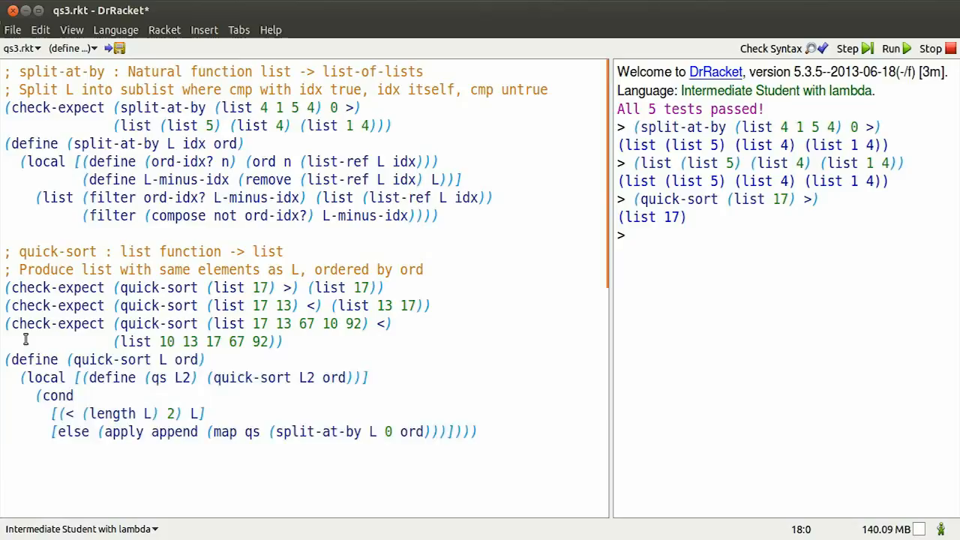
pyautogui.click(51, 359)
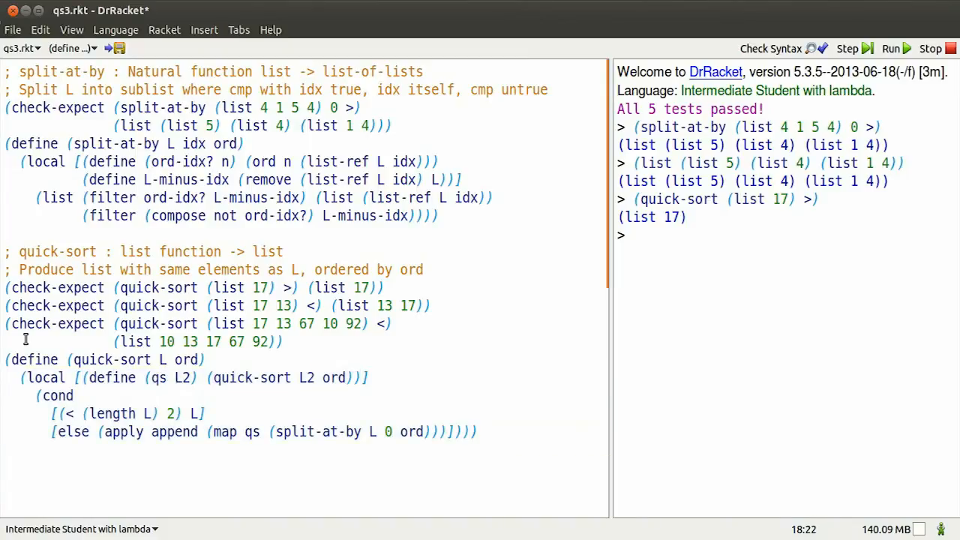
pyautogui.moveTo(209, 377); pyautogui.dragTo(350, 377)
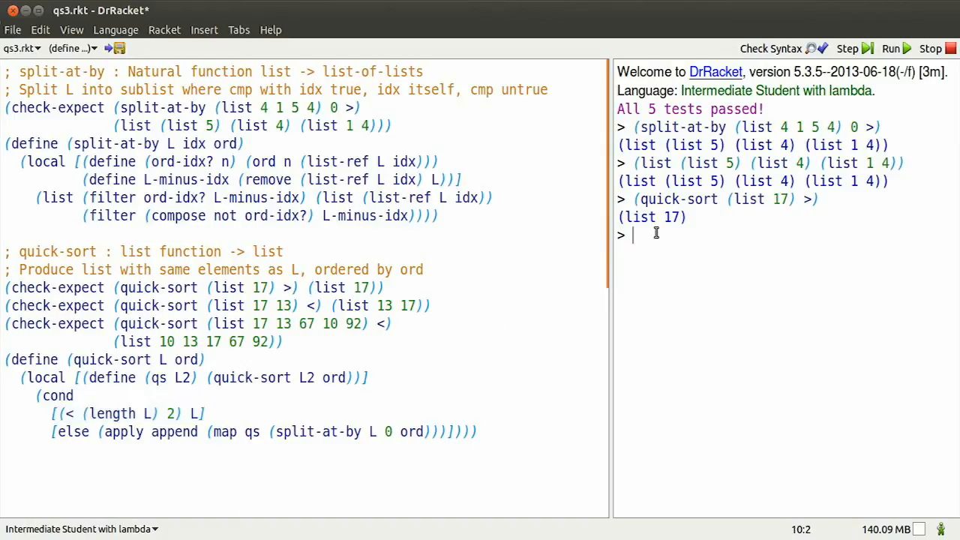
# Step: Run (quick-sort (list 17 13) <), getting (list 13 17)
pyautogui.write('(quick-sort (list 17 13) <')
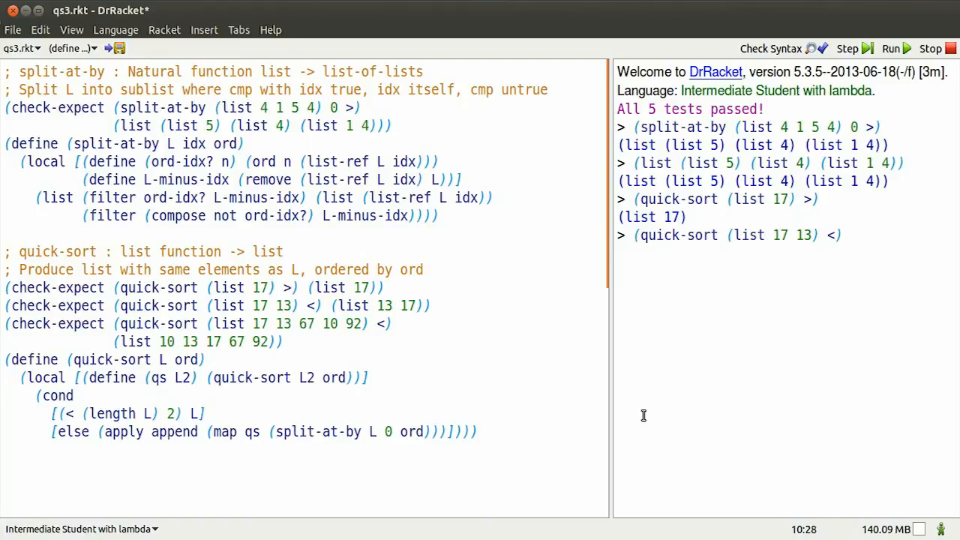
pyautogui.press('Return')
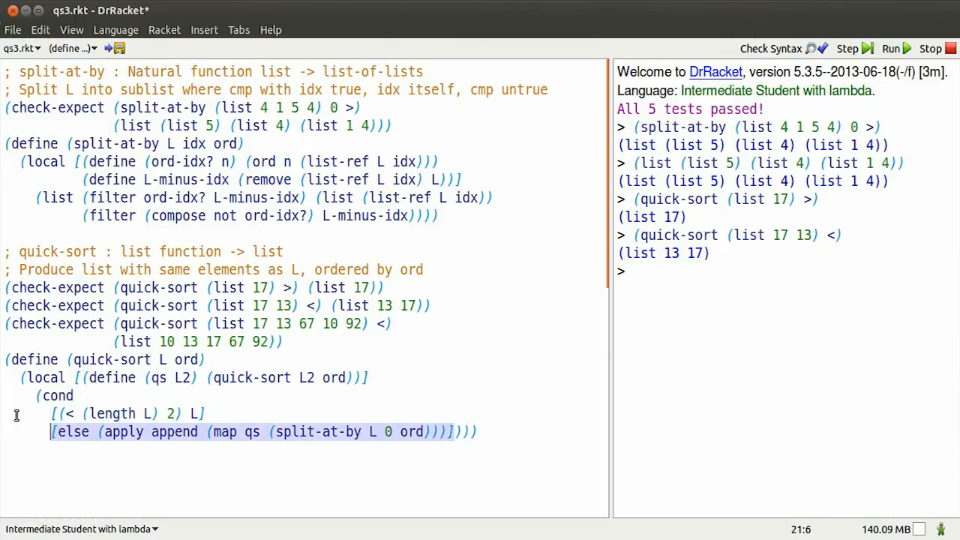
pyautogui.moveTo(561, 317)
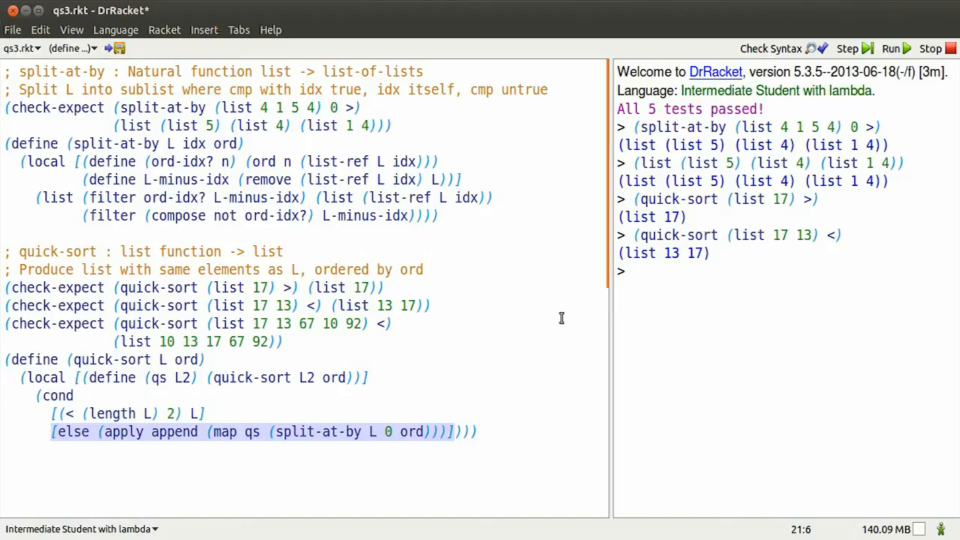
# Step: Evaluate apply append over (list 13), (list 17) and (list), with map qs removed
pyautogui.write('(apply')
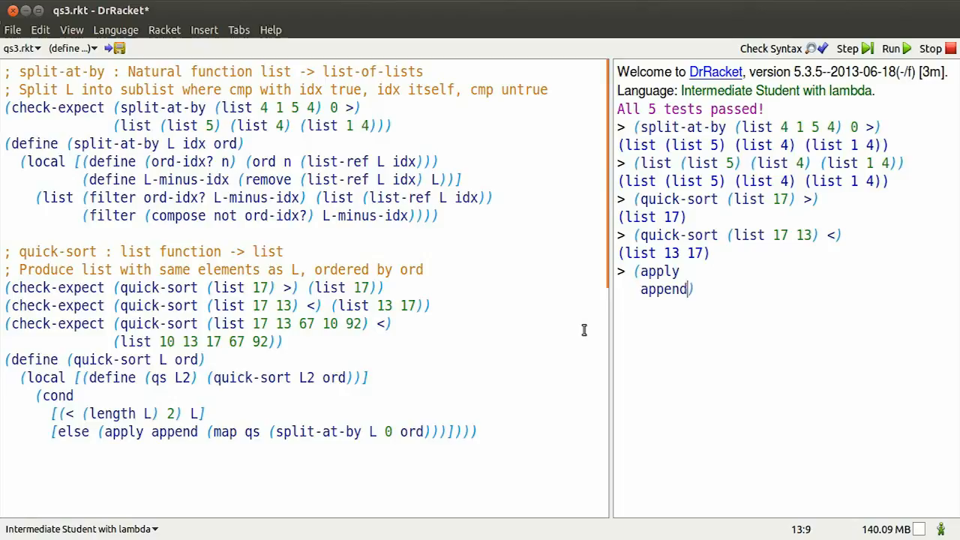
pyautogui.write('(map qs')
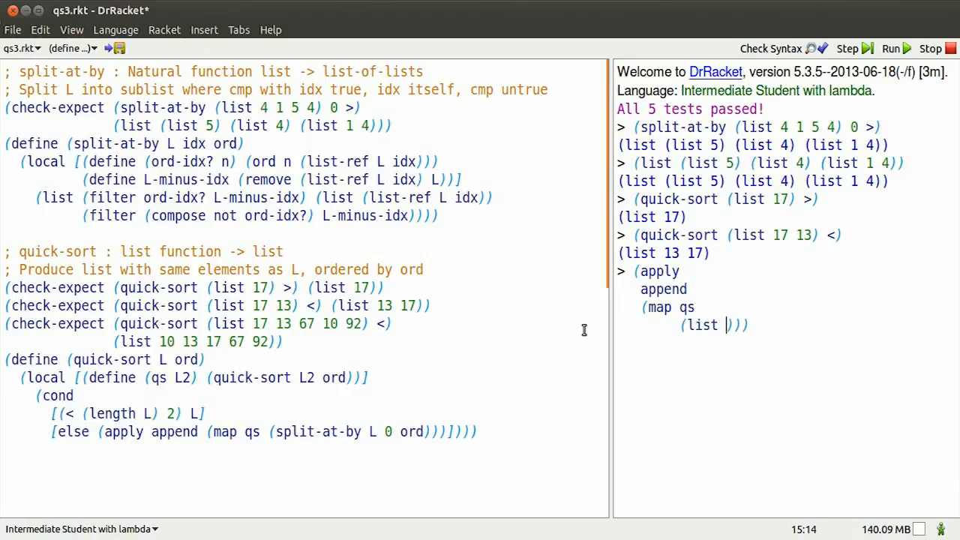
pyautogui.write('list 13) (list 17) (list')
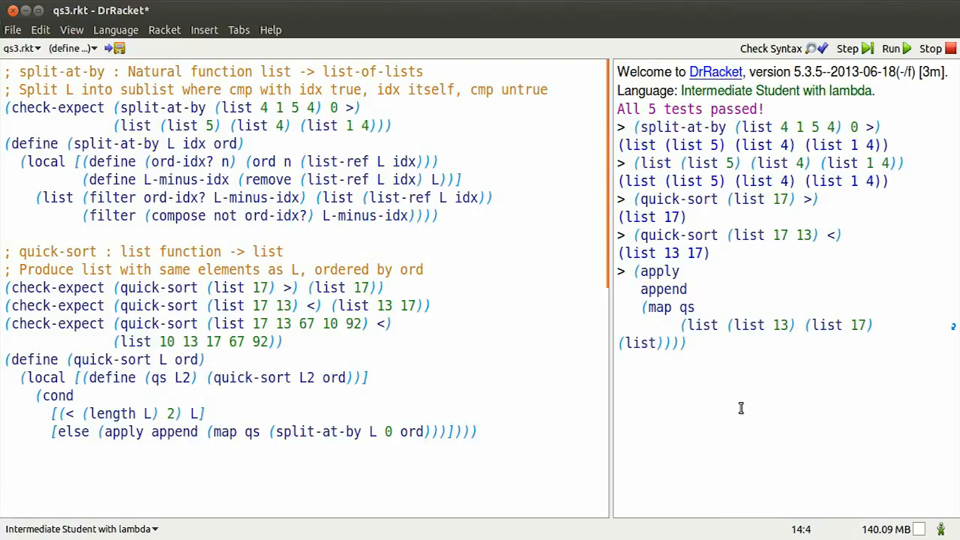
pyautogui.doubleClick(652, 307)
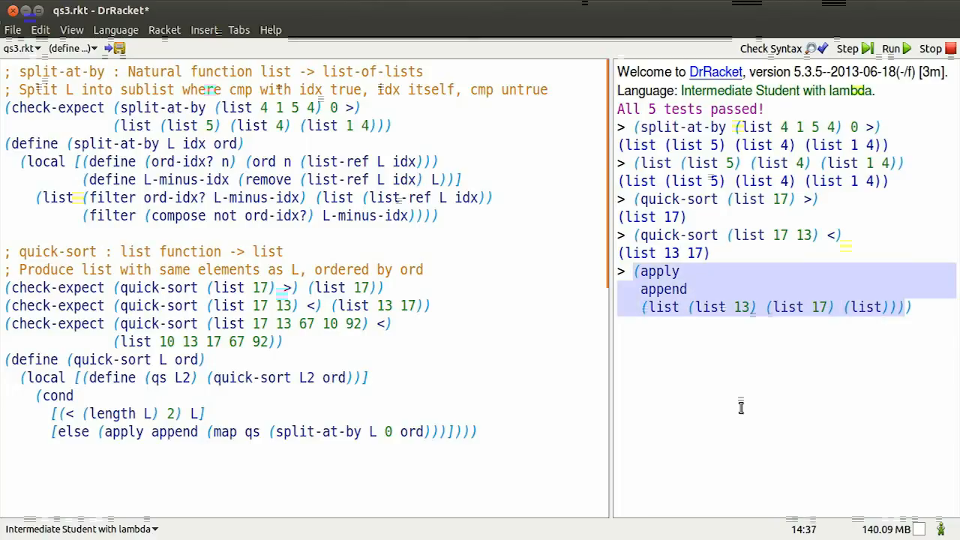
pyautogui.press('Return')
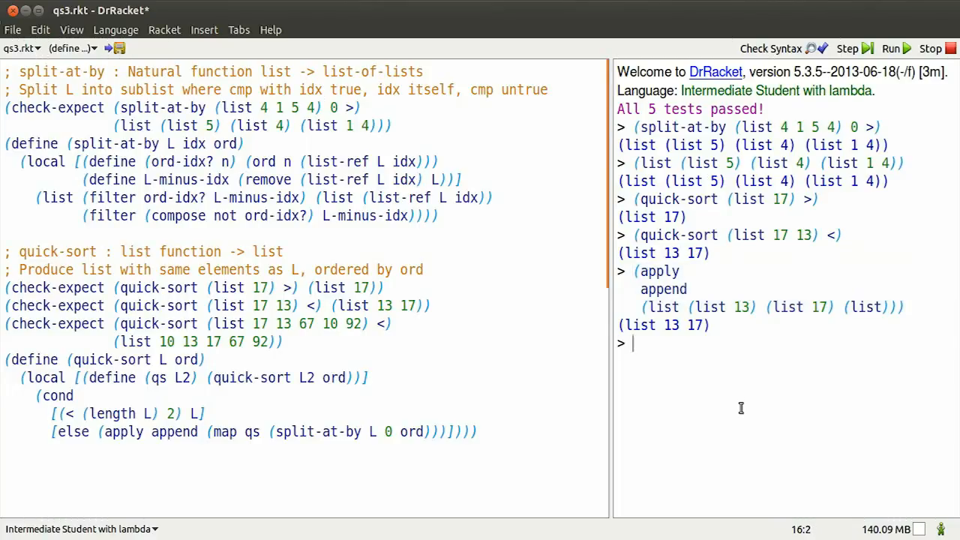
pyautogui.write('(qu')
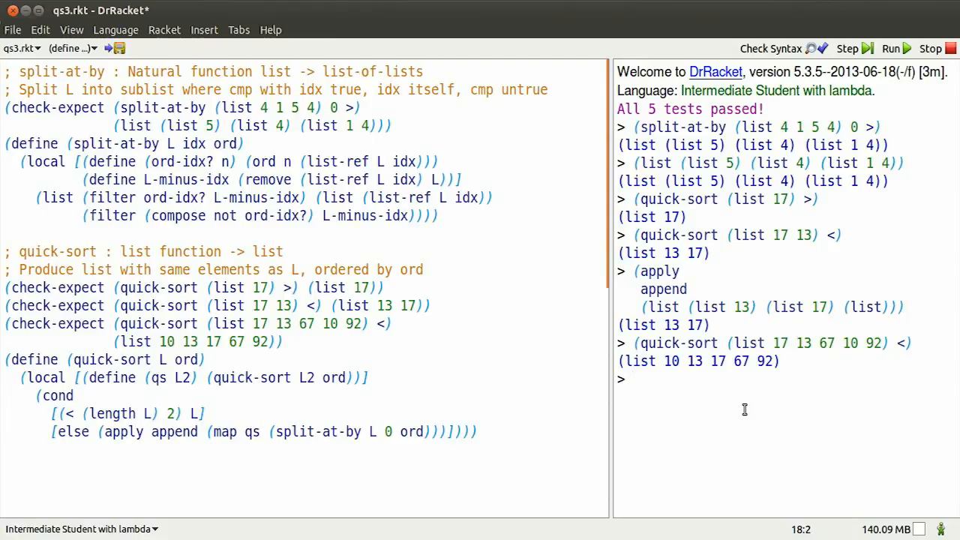
pyautogui.moveTo(651, 437)
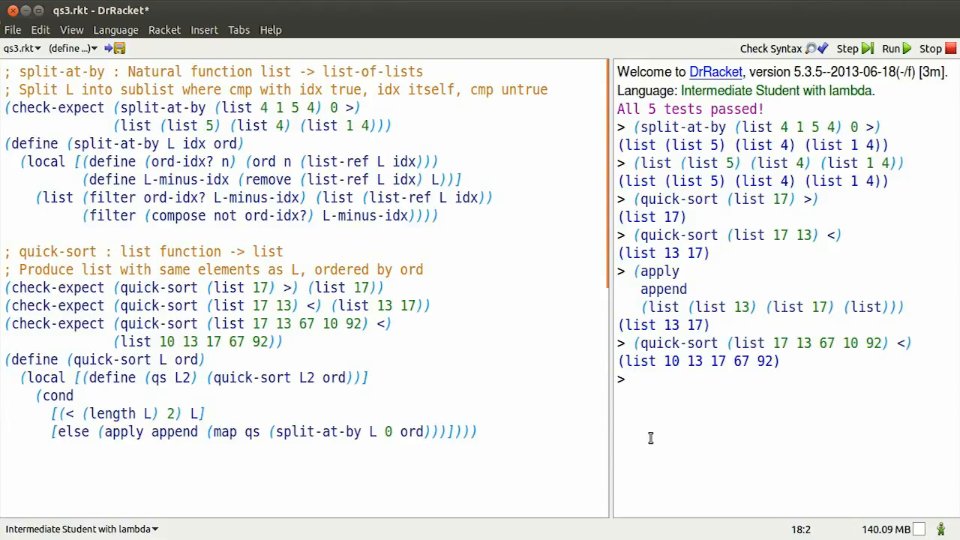
pyautogui.write('(apply')
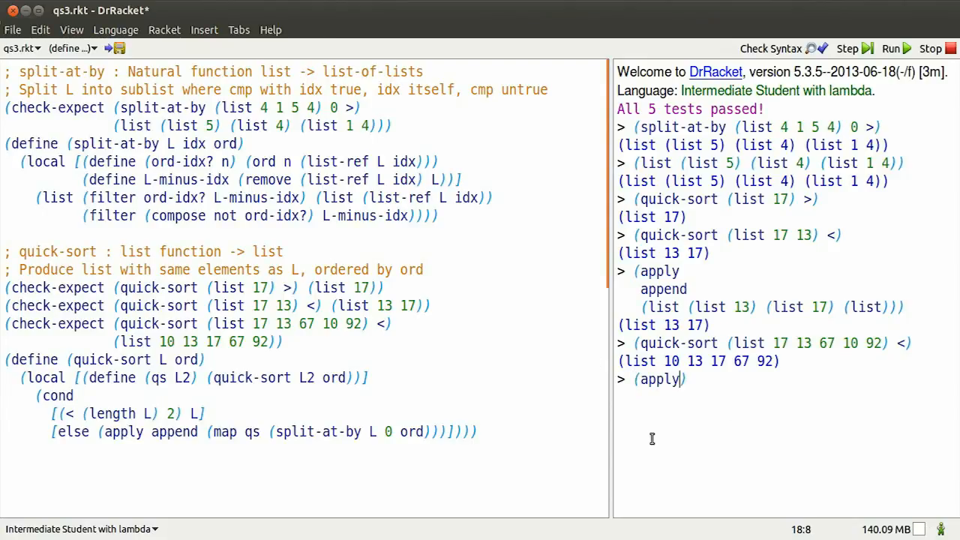
pyautogui.write('(app')
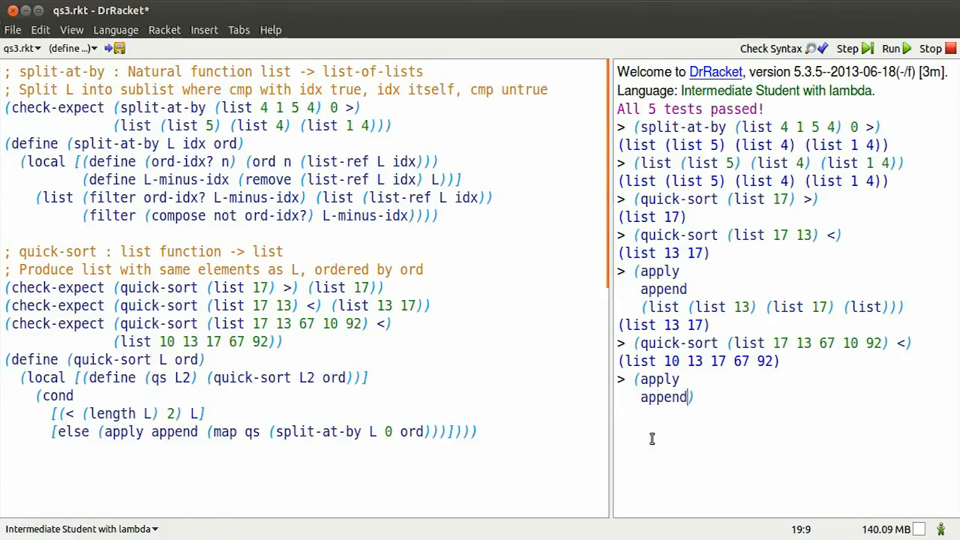
pyautogui.write('(map')
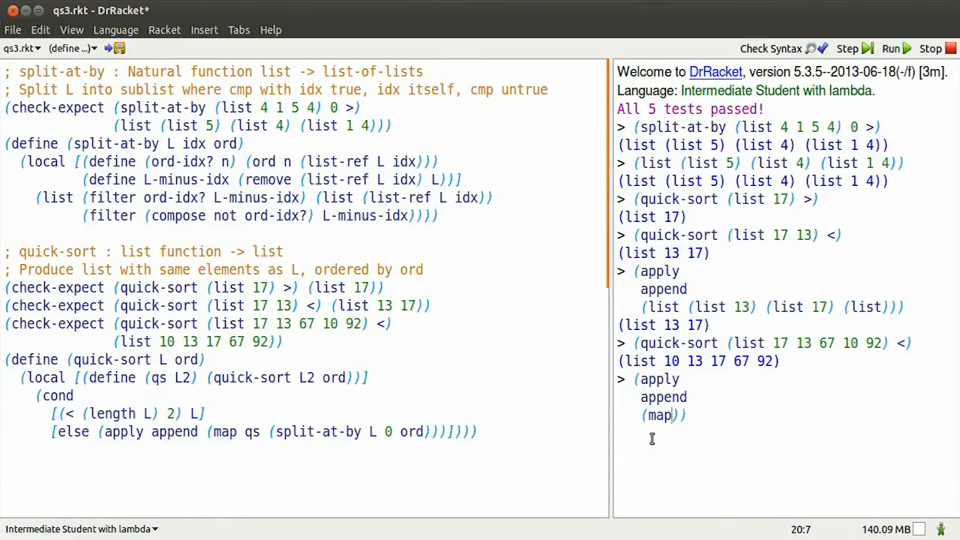
pyautogui.write('qs')
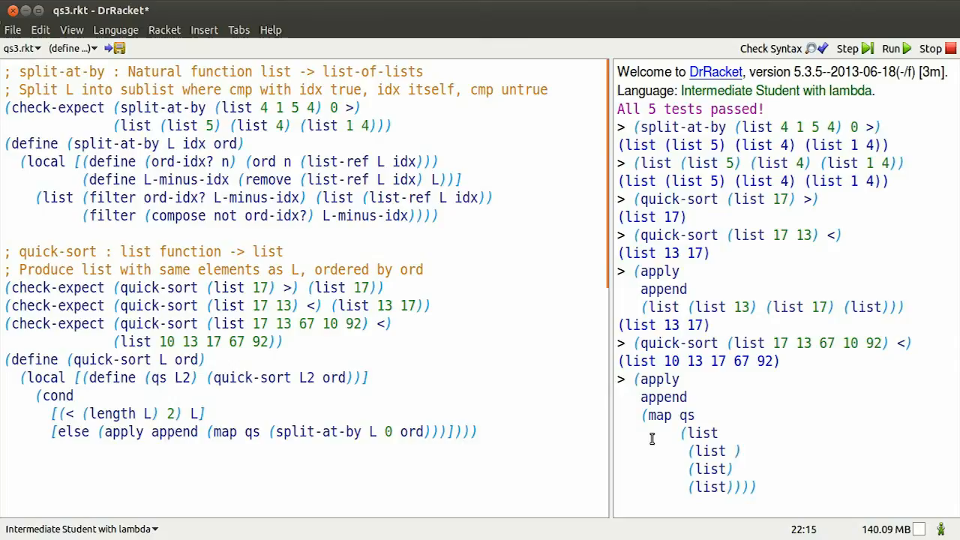
pyautogui.write('13 10')
pyautogui.write(' 67 92')
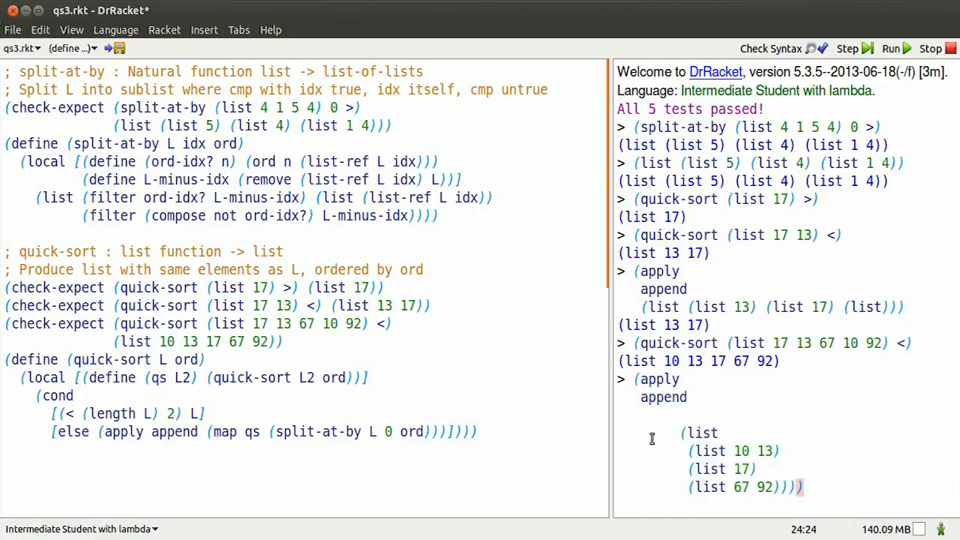
pyautogui.press('Return')
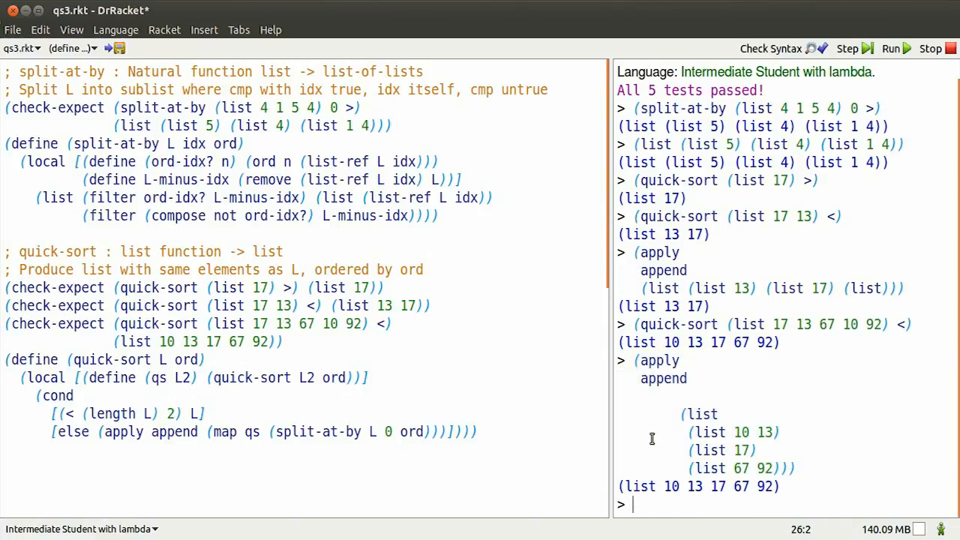